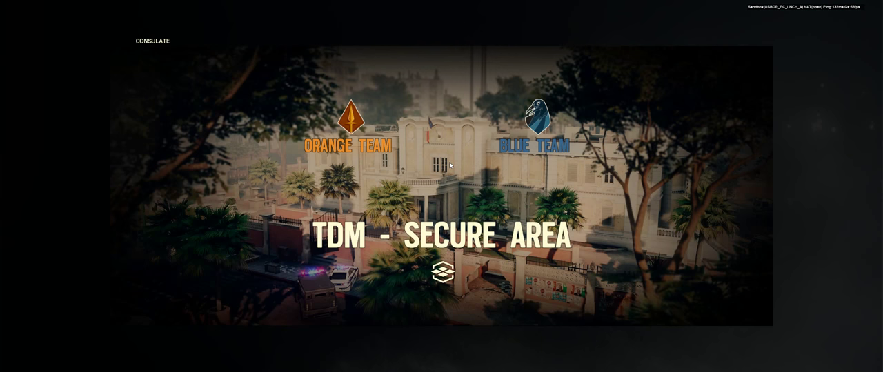
pyautogui.moveTo(353, 154)
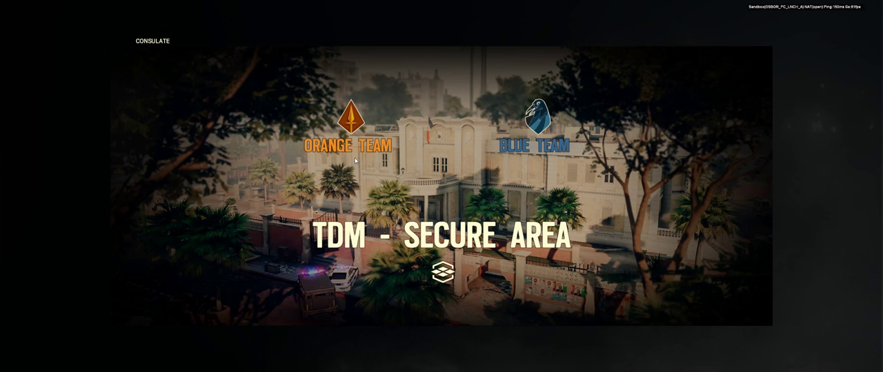
pyautogui.moveTo(342, 180)
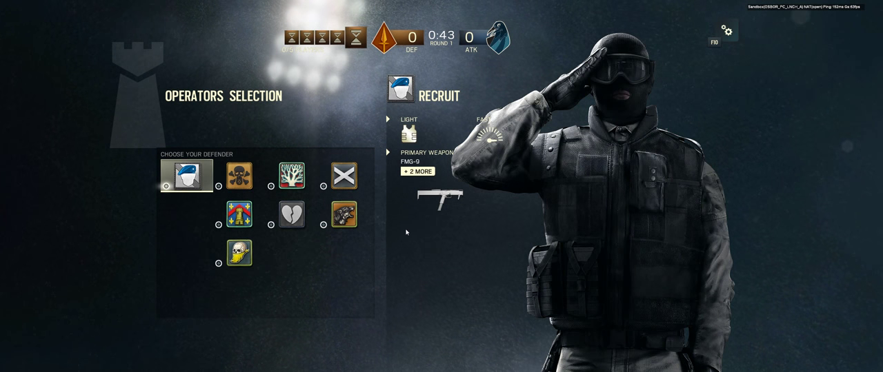
# Step: Preview Mute, then choose Smoke as the defender and proceed to his FMG-9 loadout
pyautogui.click(342, 175)
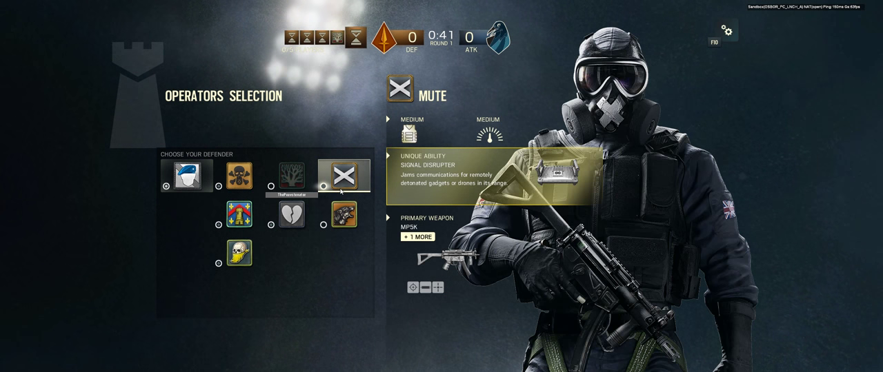
pyautogui.click(240, 177)
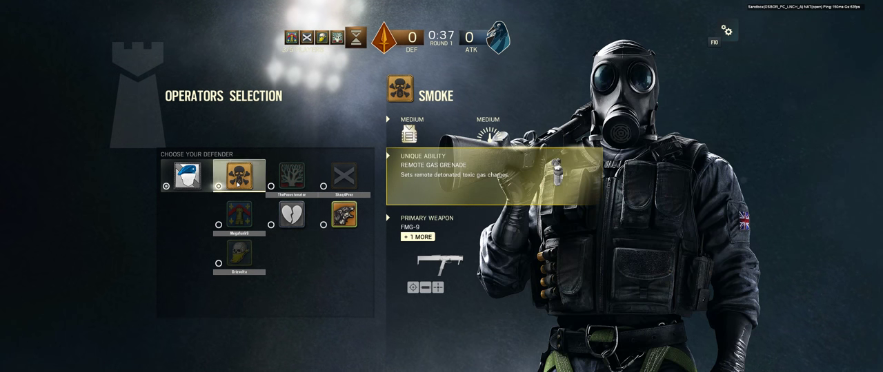
pyautogui.click(239, 174)
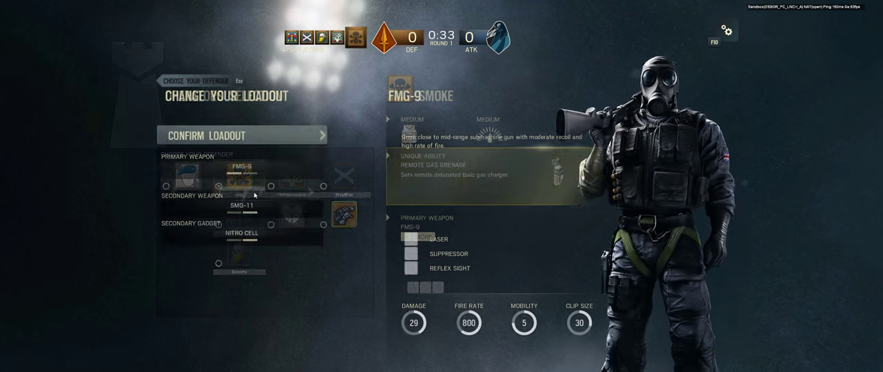
pyautogui.click(241, 135)
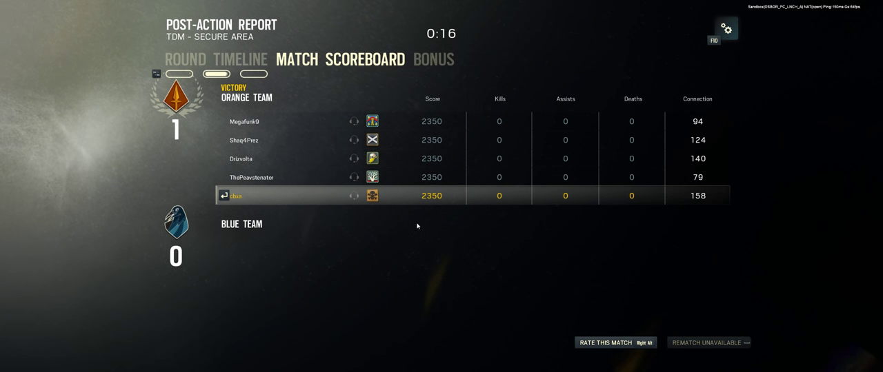
# Step: Switch the post-action report to the Bonus page showing level 30, 675/9000 XP and +0 renown
pyautogui.click(433, 59)
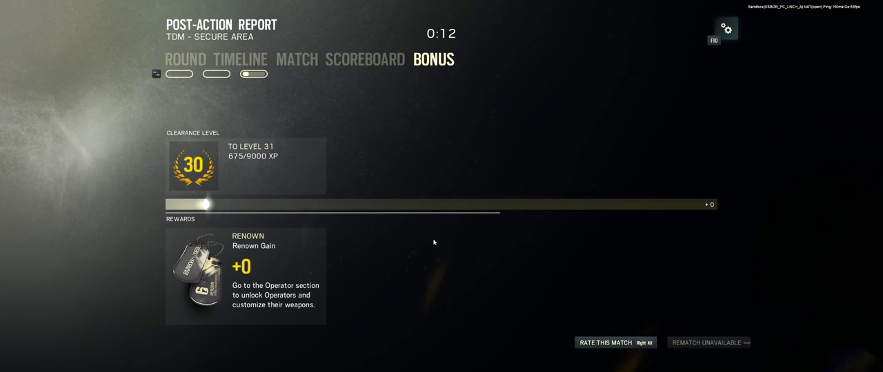
pyautogui.moveTo(378, 247)
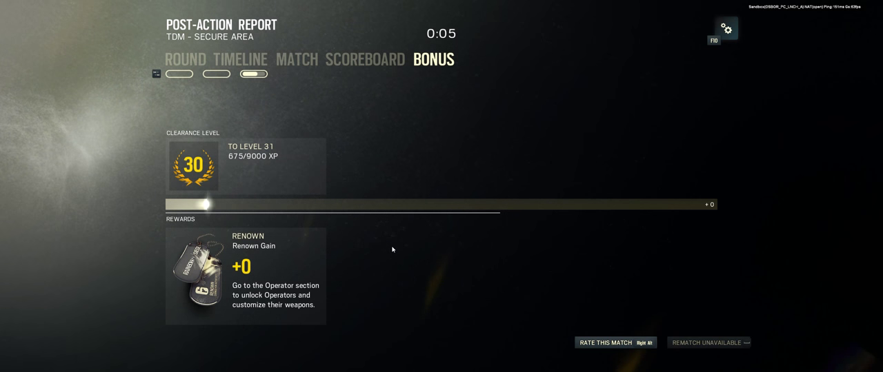
pyautogui.moveTo(377, 242)
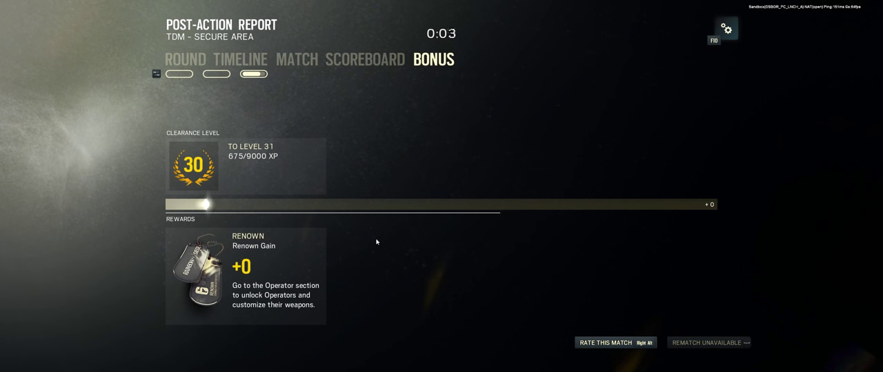
pyautogui.moveTo(371, 243)
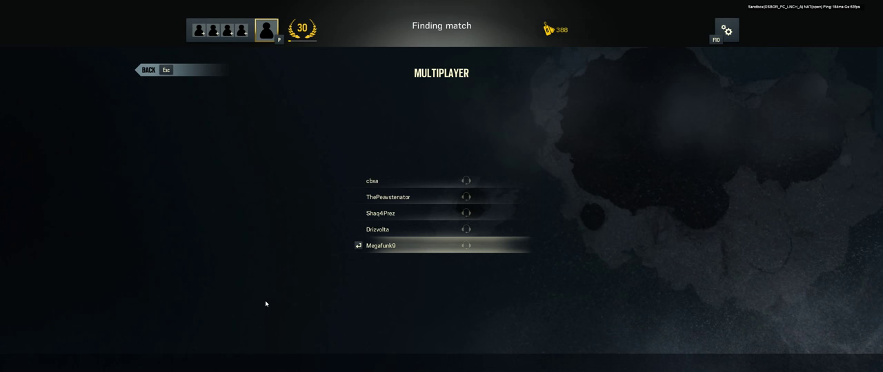
pyautogui.moveTo(284, 240)
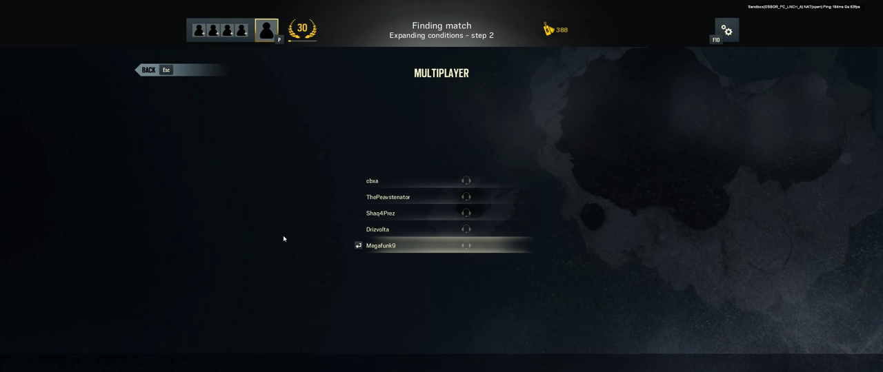
pyautogui.moveTo(311, 243)
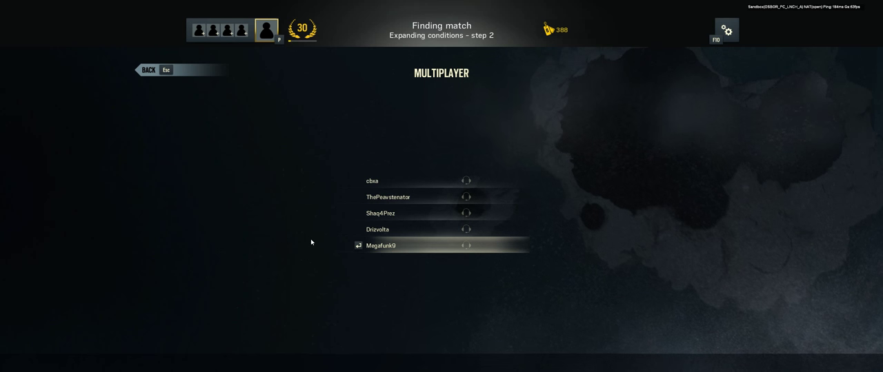